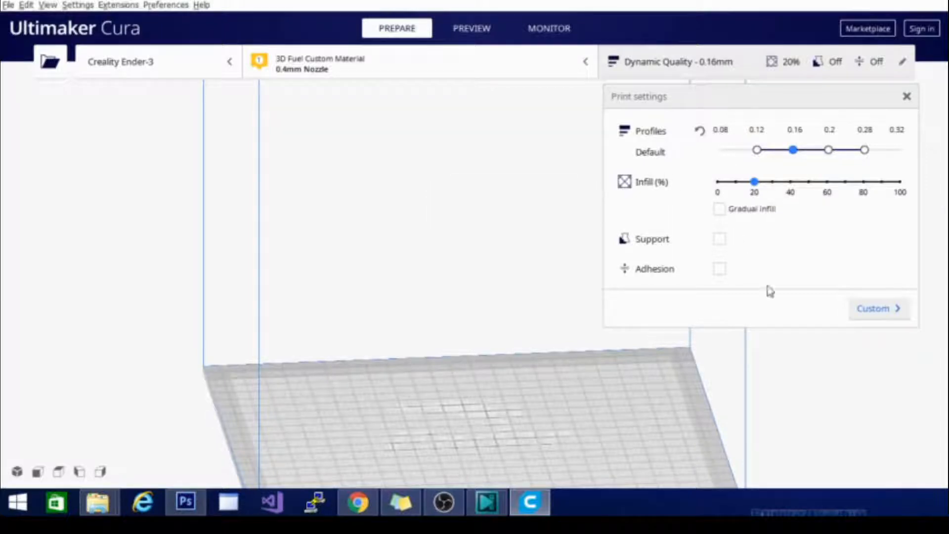
# Switch Print settings to Custom and scroll through the full settings list.
pyautogui.click(874, 308)
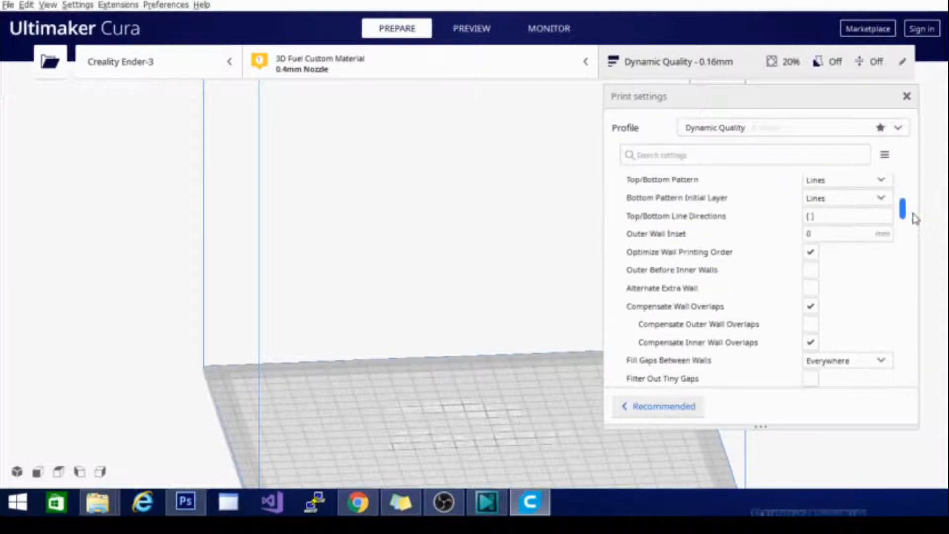
pyautogui.scroll(-3)
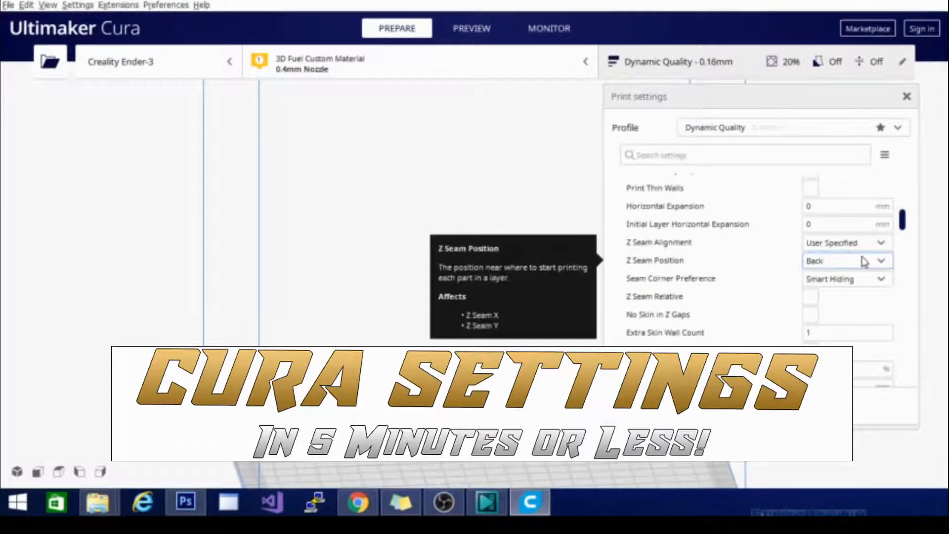
pyautogui.click(471, 28)
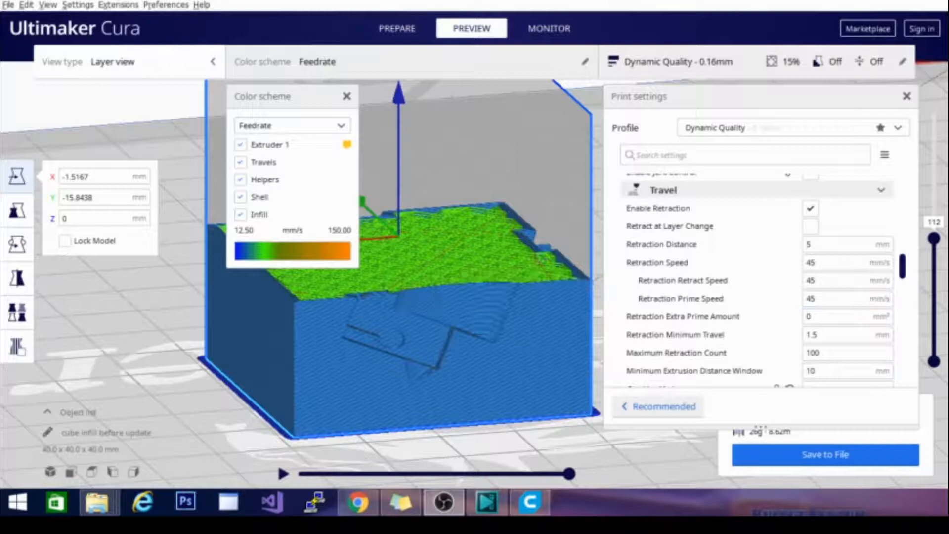
# Choose Material Color as the layer preview colour scheme.
pyautogui.click(290, 125)
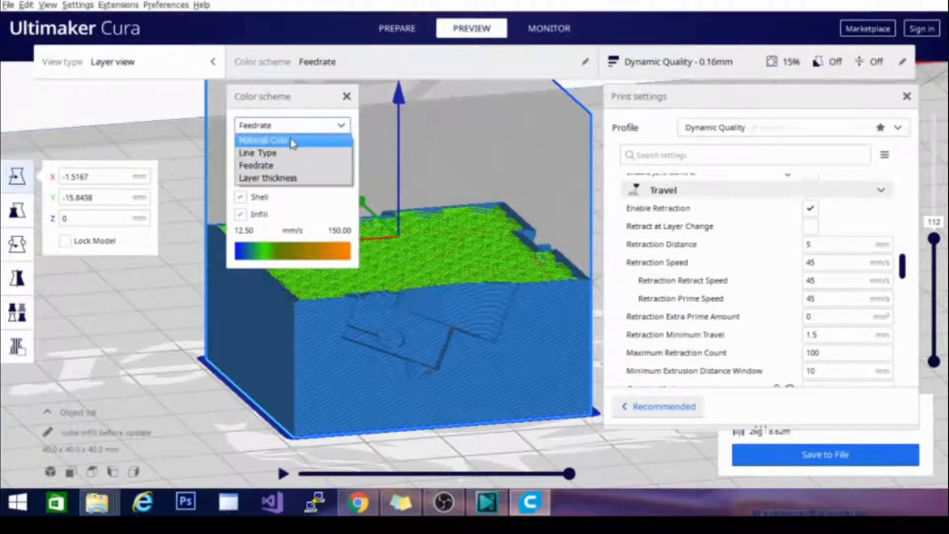
pyautogui.click(263, 139)
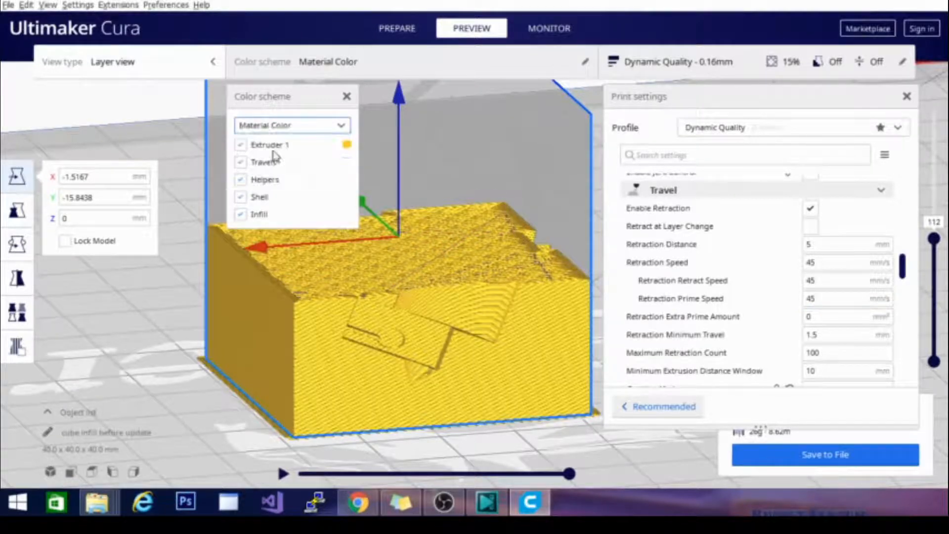
pyautogui.click(290, 125)
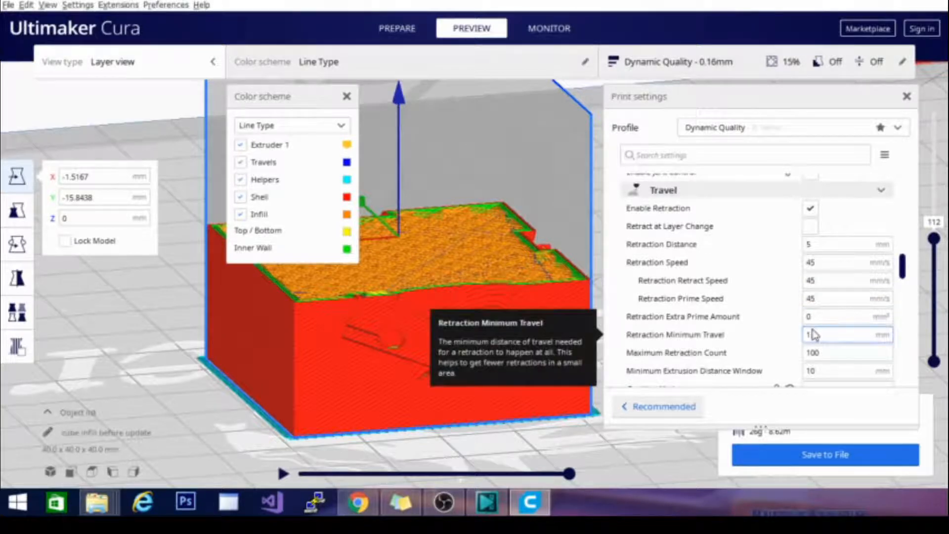
# Set Retraction Minimum Travel to 1.5 mm with the preview coloured by Line Type.
pyautogui.write('1.5')
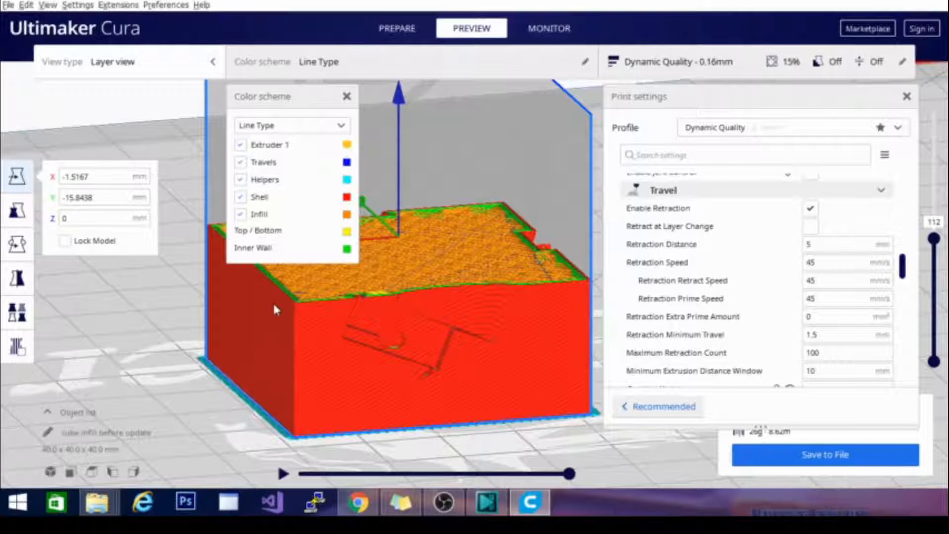
pyautogui.moveTo(601, 214)
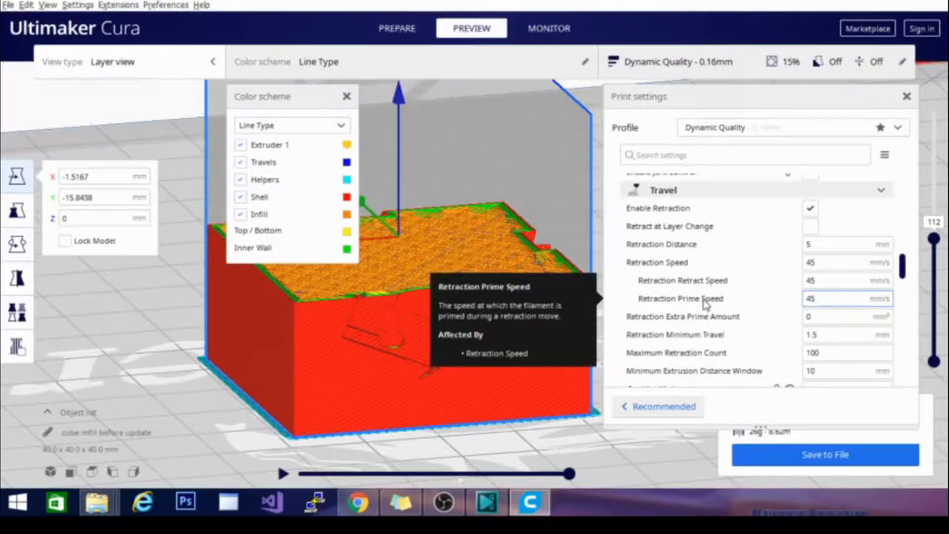
pyautogui.moveTo(702, 294)
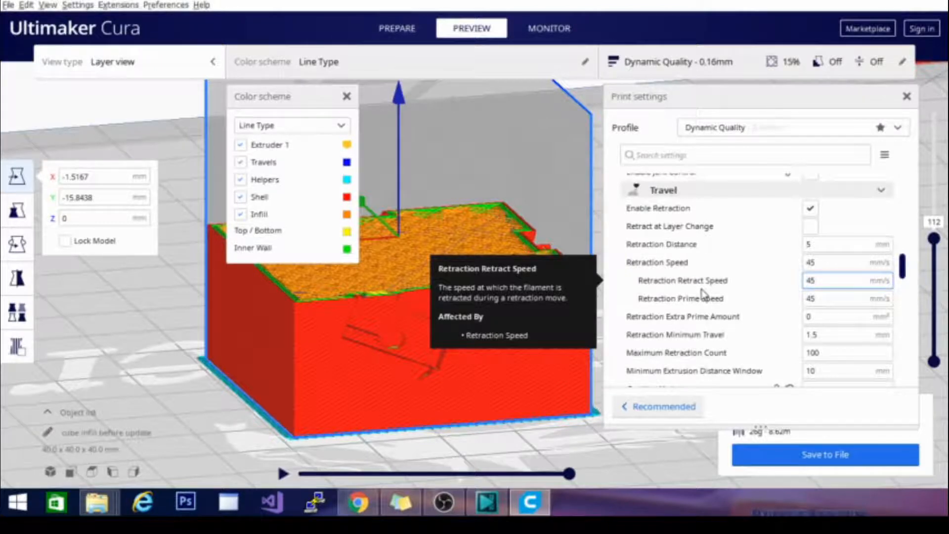
pyautogui.moveTo(817, 244)
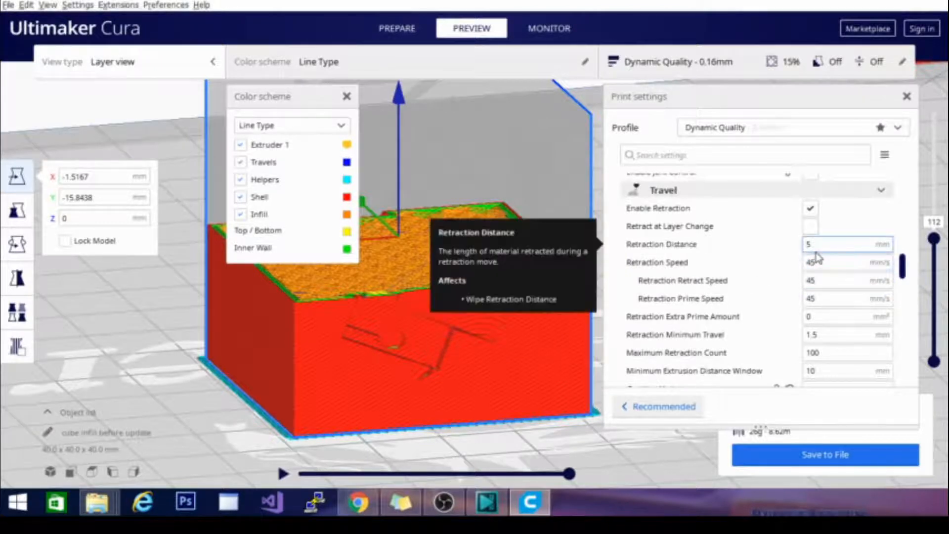
pyautogui.moveTo(844, 262)
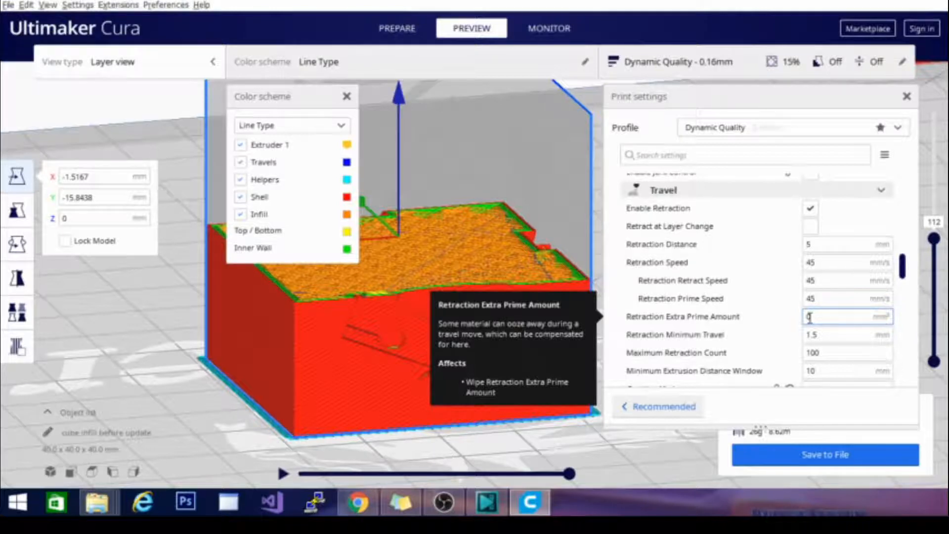
pyautogui.moveTo(818, 334)
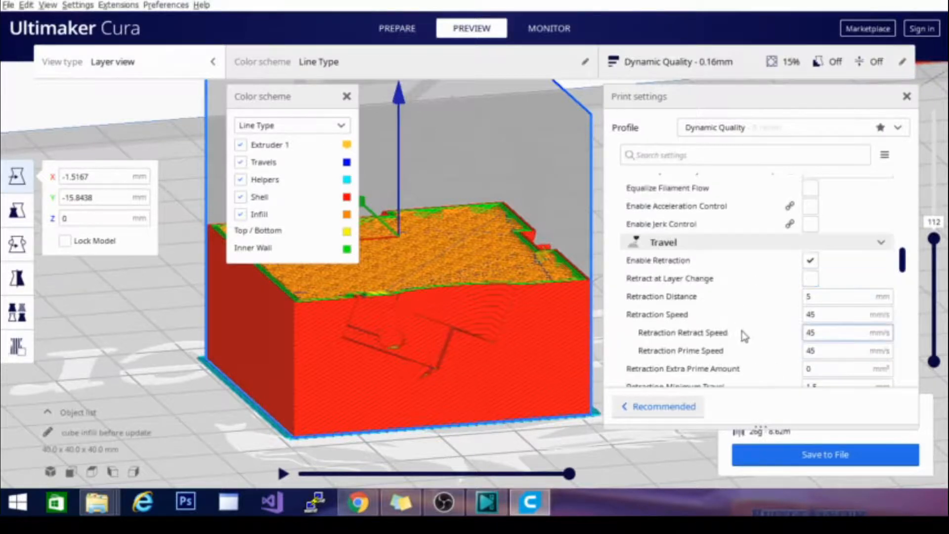
pyautogui.moveTo(683, 332)
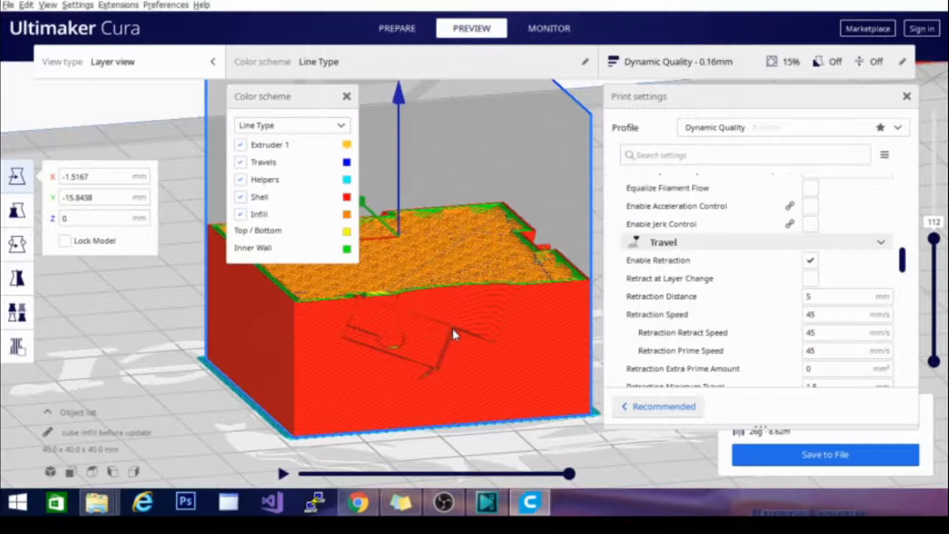
pyautogui.moveTo(456, 338)
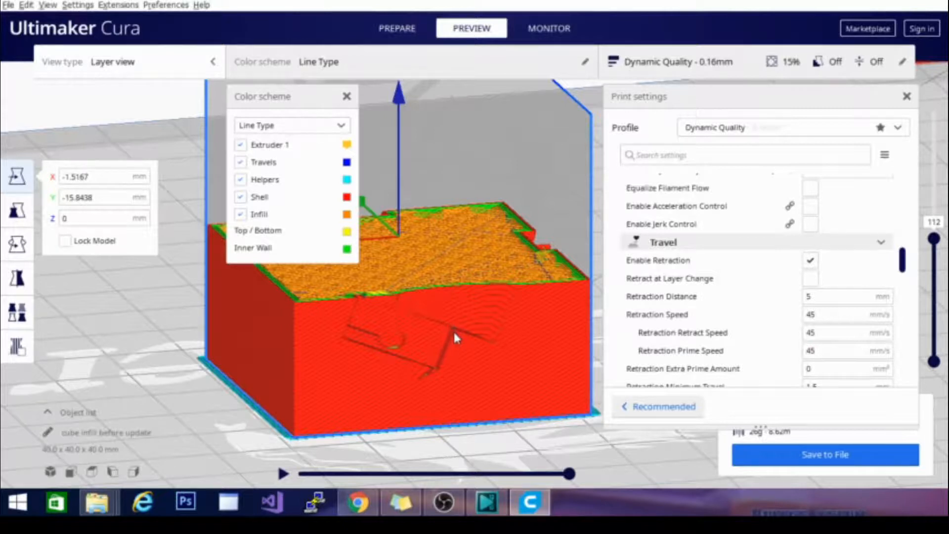
pyautogui.moveTo(354, 327)
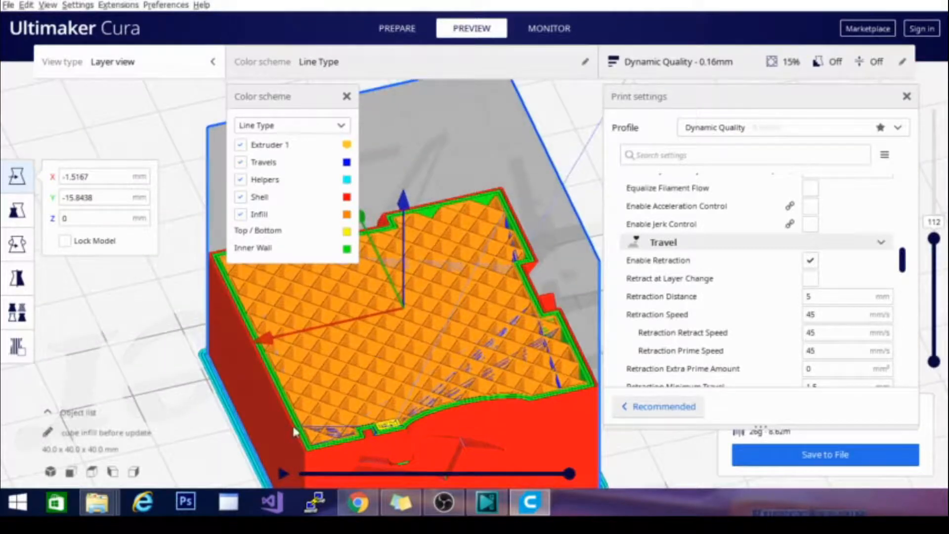
pyautogui.moveTo(390, 391)
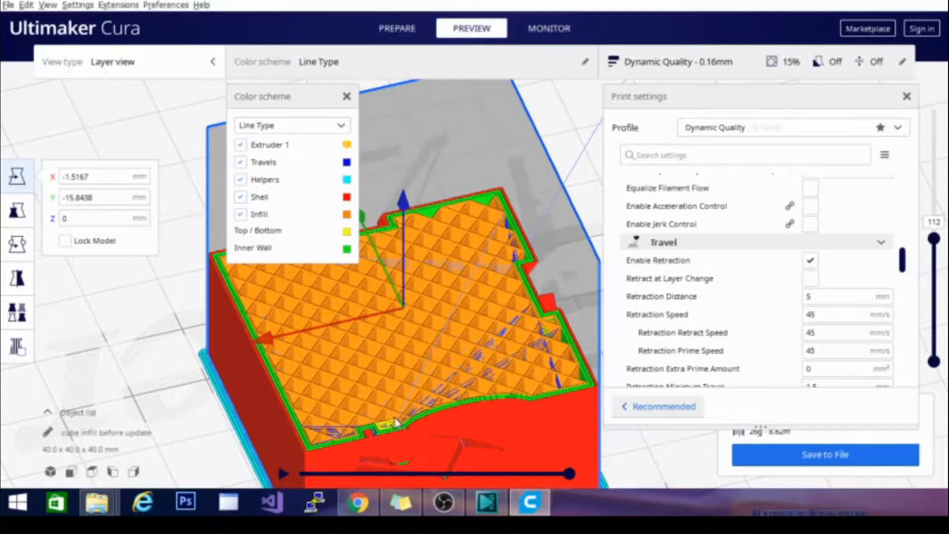
pyautogui.moveTo(481, 339)
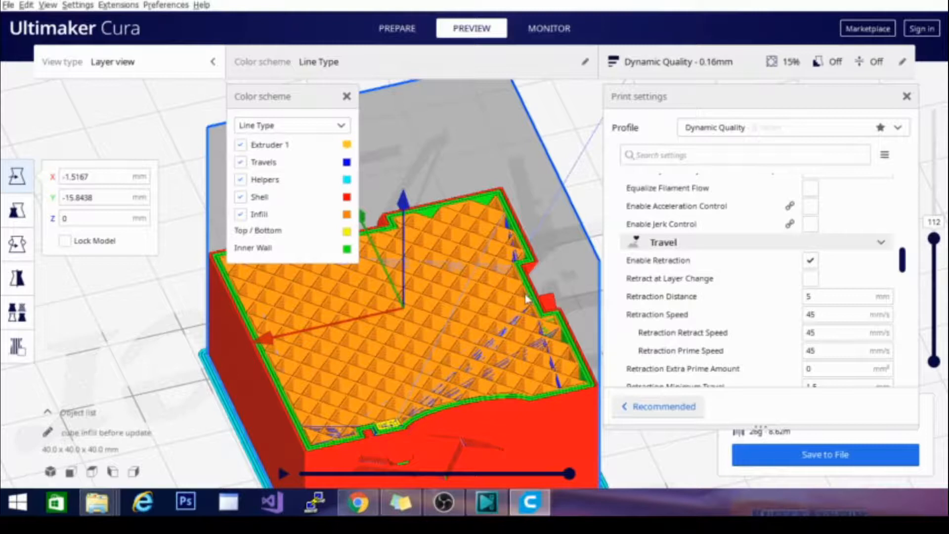
pyautogui.moveTo(517, 269)
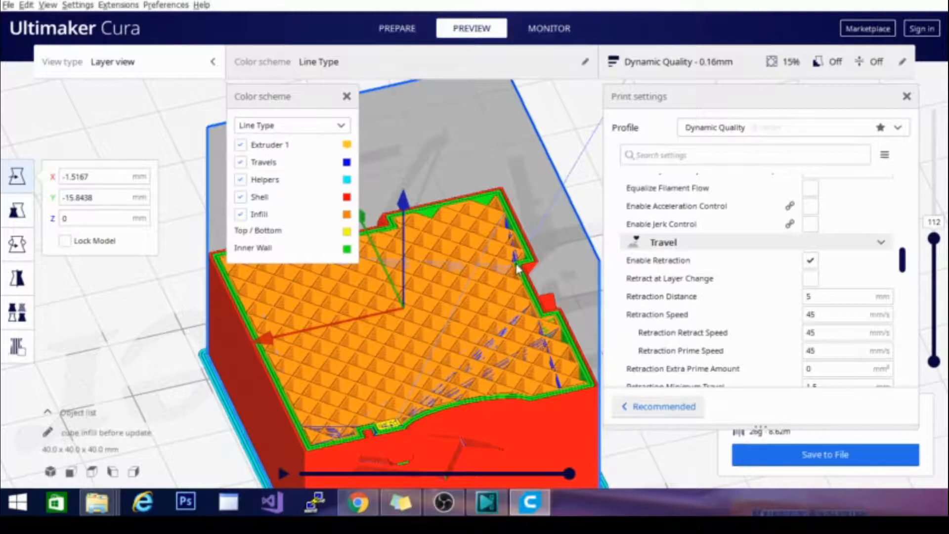
pyautogui.moveTo(273, 274)
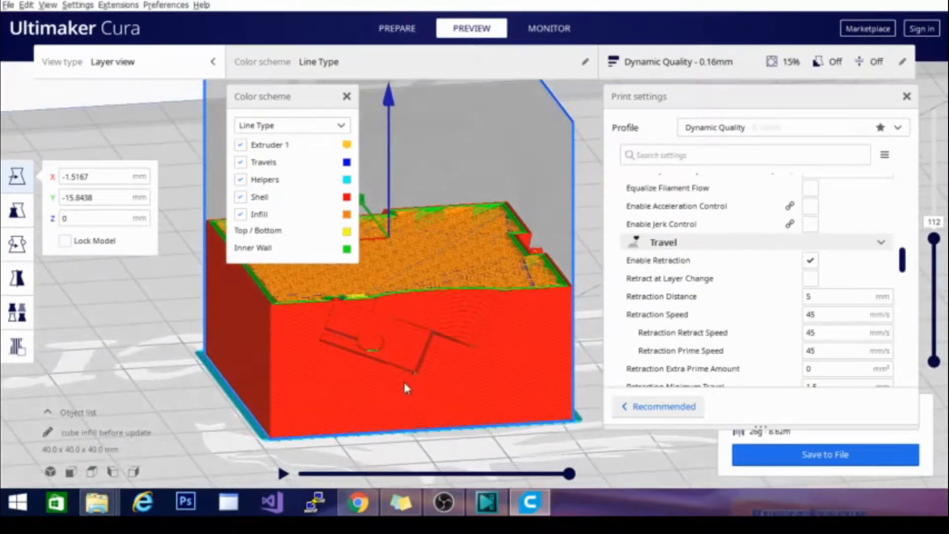
pyautogui.moveTo(439, 336)
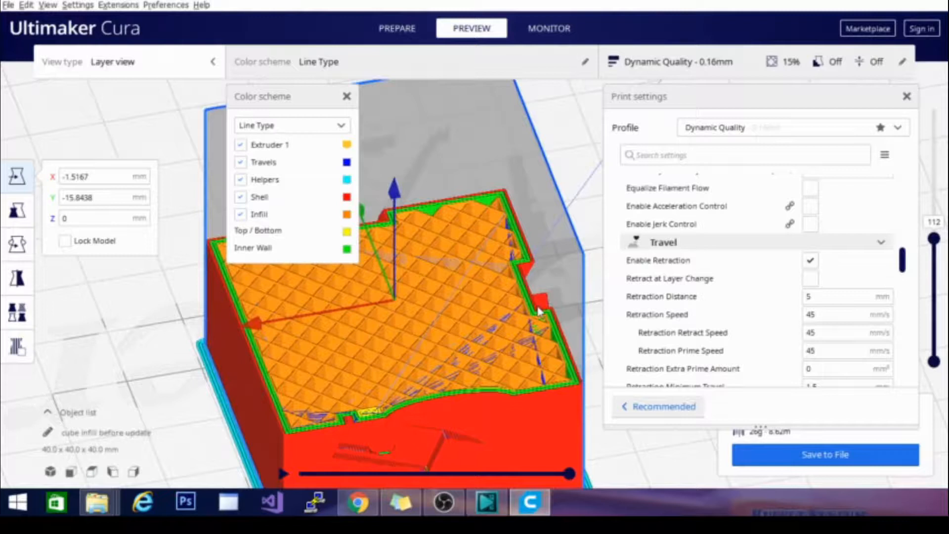
pyautogui.moveTo(523, 354)
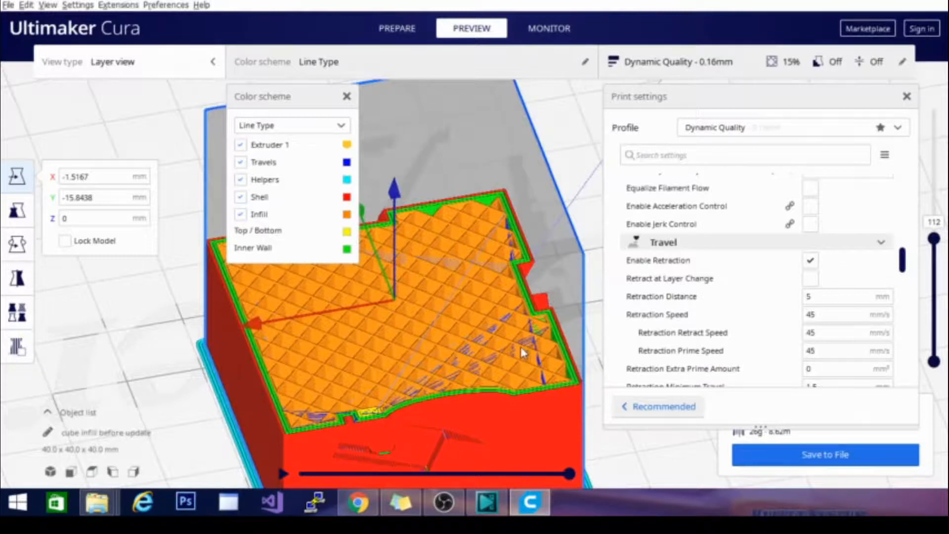